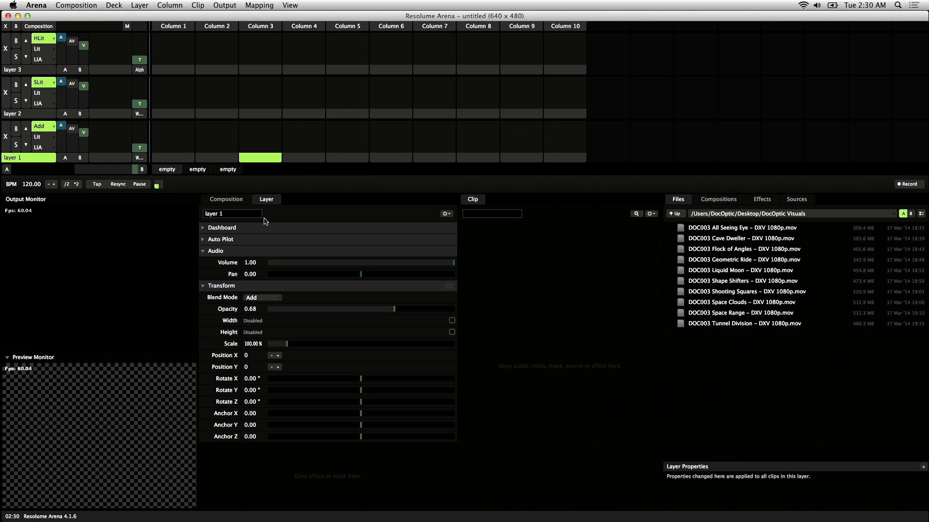
In Composition Settings, choose the 1920 x 1080 (1080p) preset, name it DocOptic, and apply.
{"action": "left_click", "coordinate": [76, 5]}
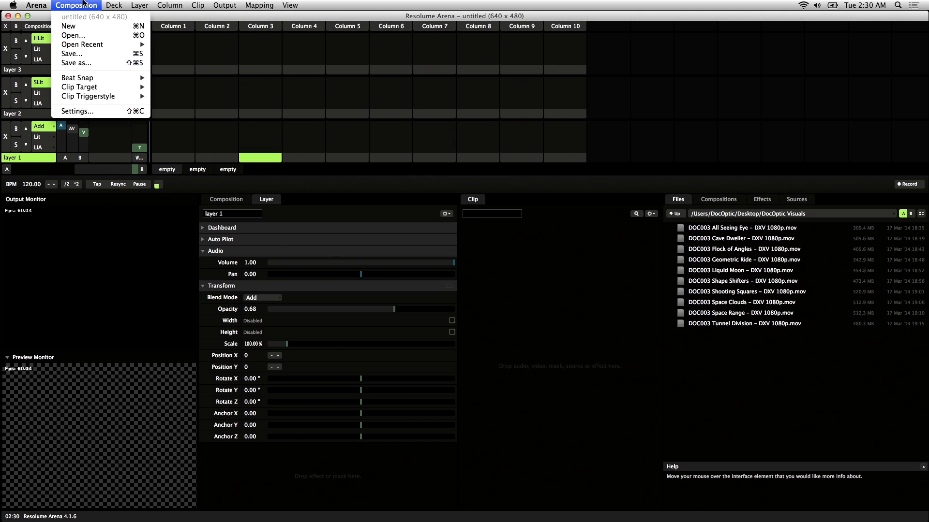
{"action": "left_click", "coordinate": [77, 111]}
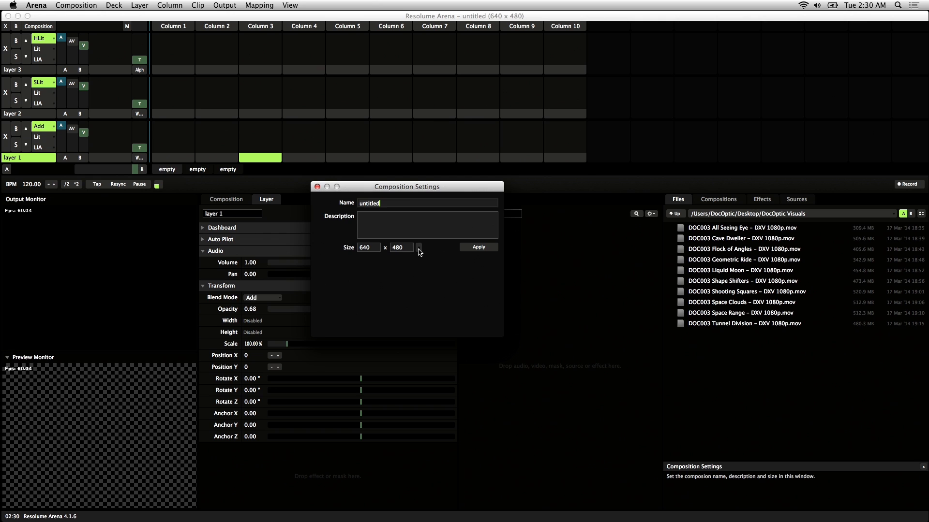
{"action": "left_click", "coordinate": [418, 247]}
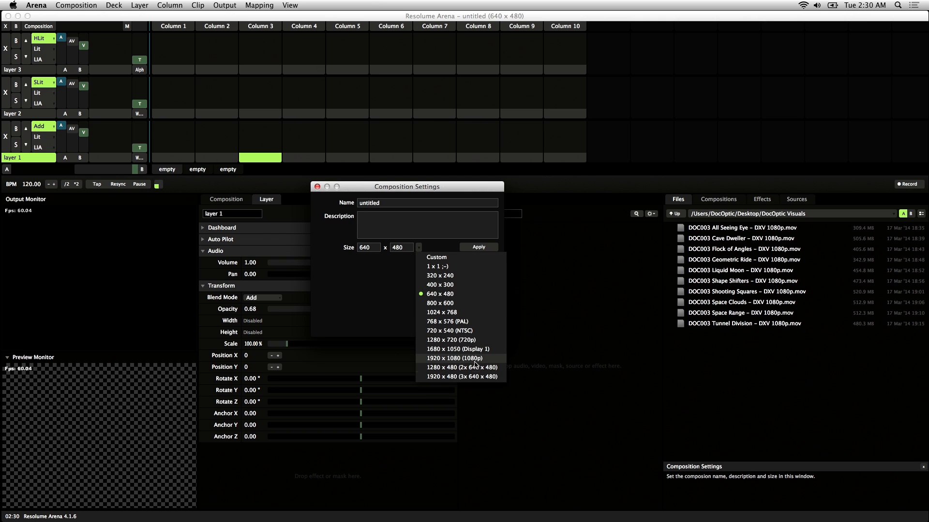
{"action": "left_click", "coordinate": [454, 359]}
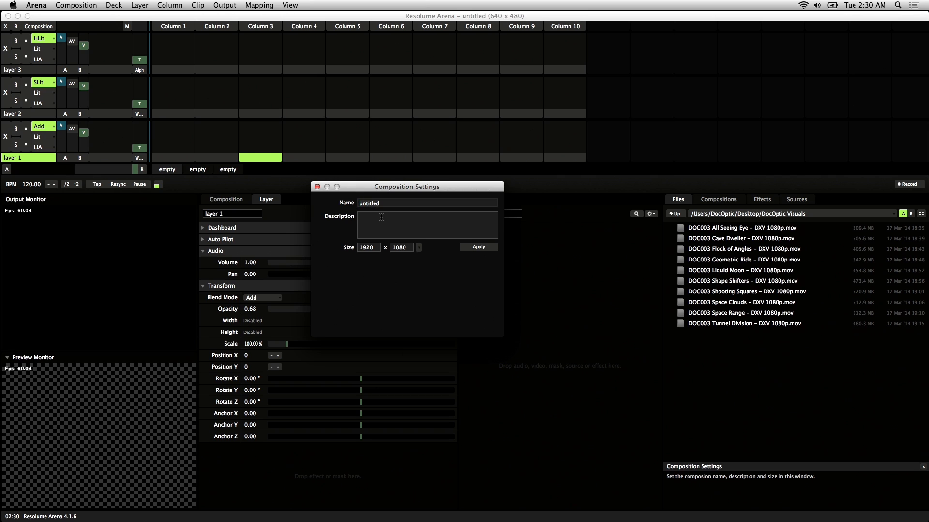
{"action": "type", "text": "Doc"}
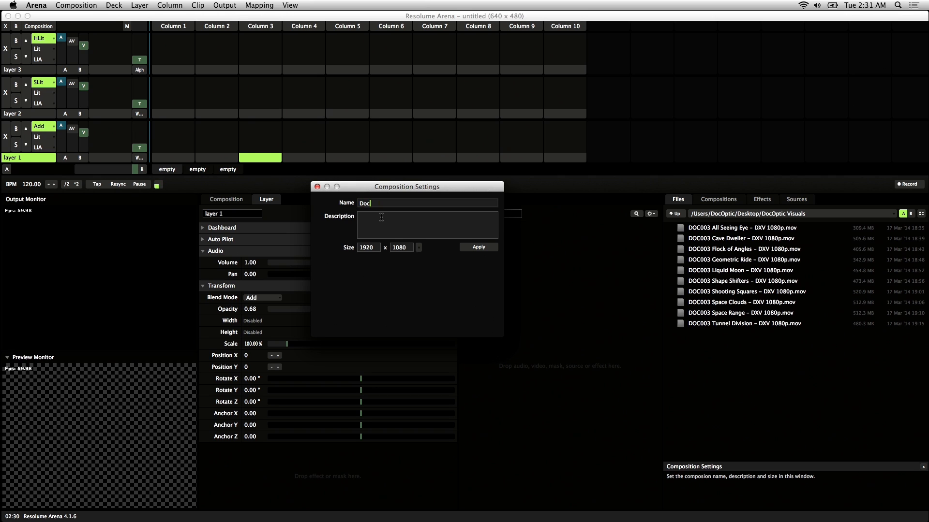
{"action": "type", "text": "Optic"}
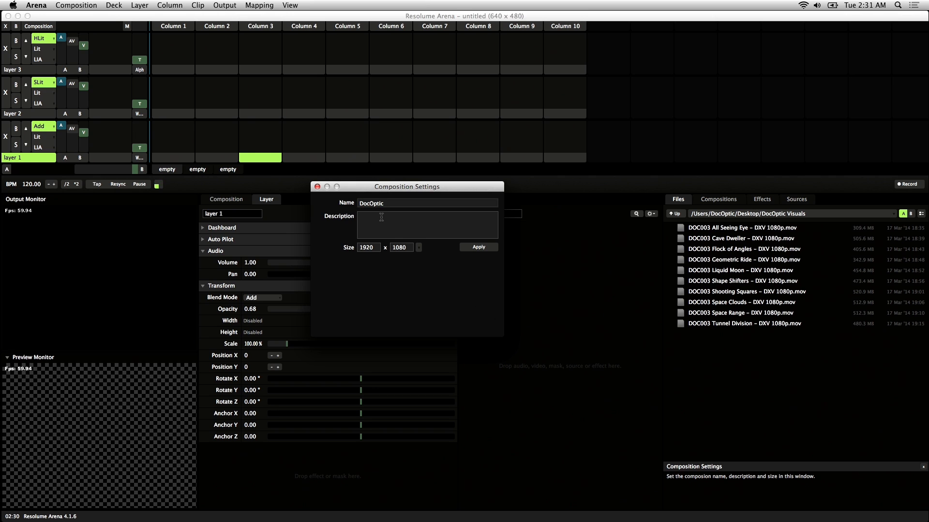
{"action": "left_click", "coordinate": [478, 247]}
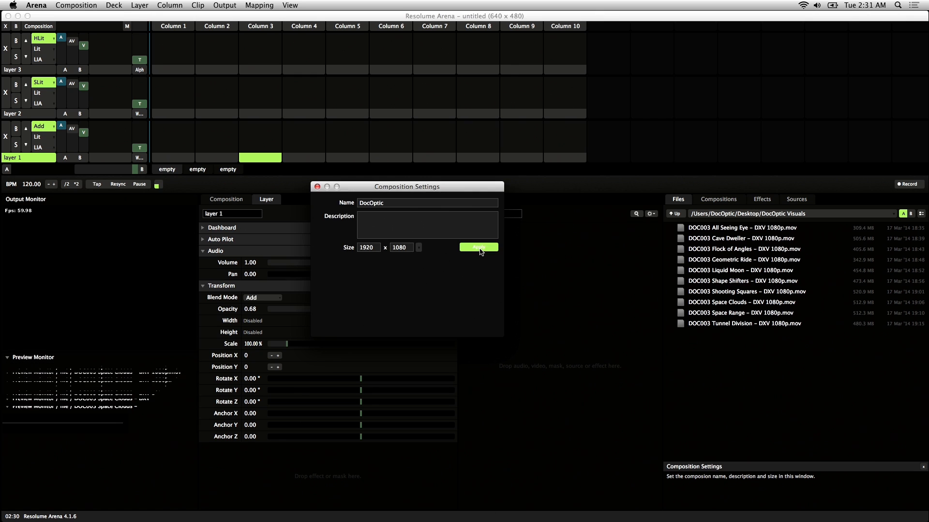
{"action": "left_click", "coordinate": [477, 248]}
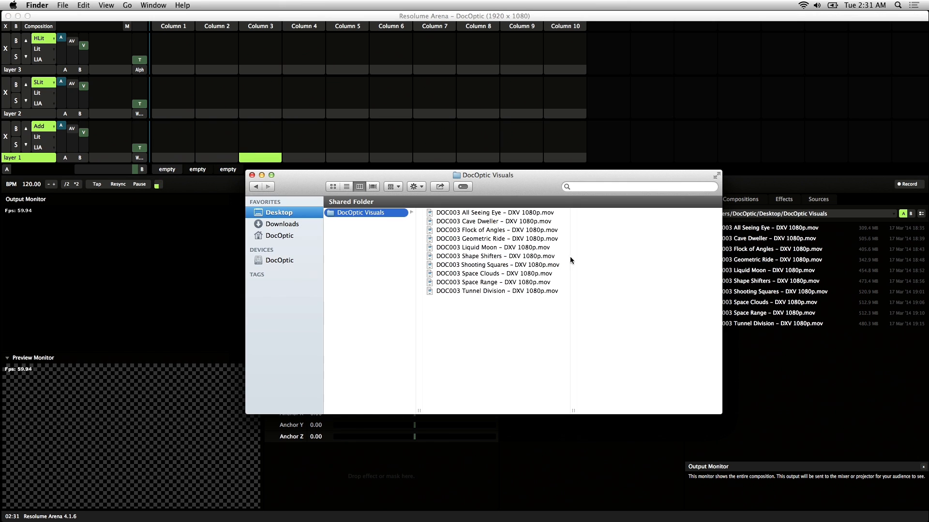
{"action": "mouse_move", "coordinate": [520, 299]}
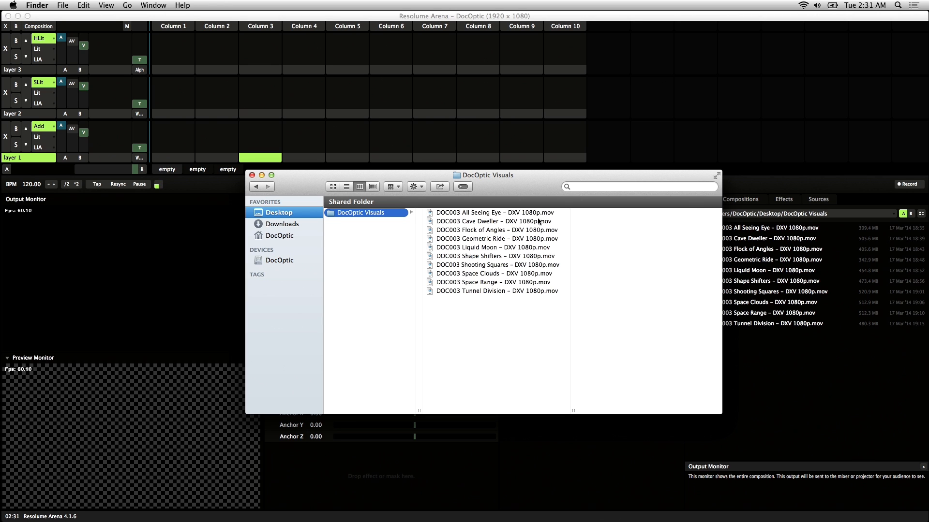
Drag DOC003 clips from Finder into the deck: All Seeing Eye, Cave Dweller, and Tunnel Division onward.
{"action": "left_click_drag", "start_coordinate": [493, 212], "coordinate": [207, 94]}
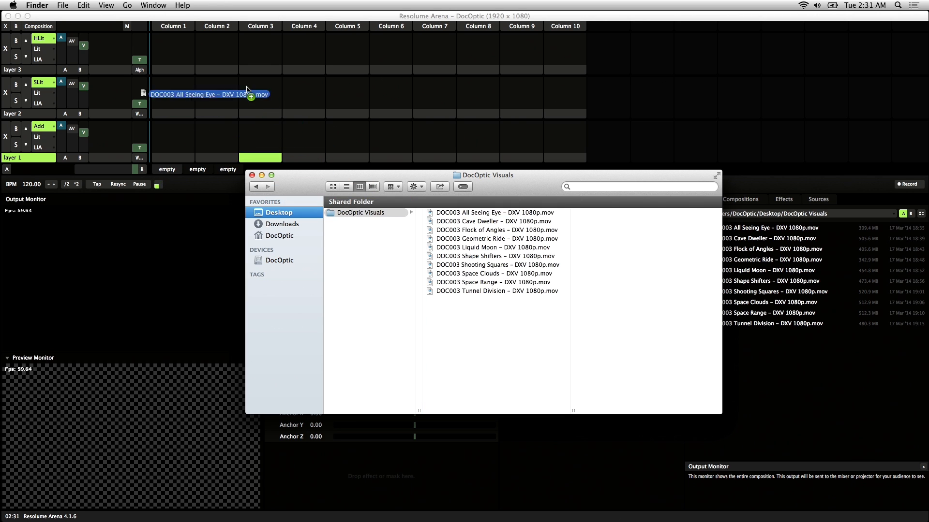
{"action": "left_click_drag", "start_coordinate": [207, 95], "coordinate": [173, 50]}
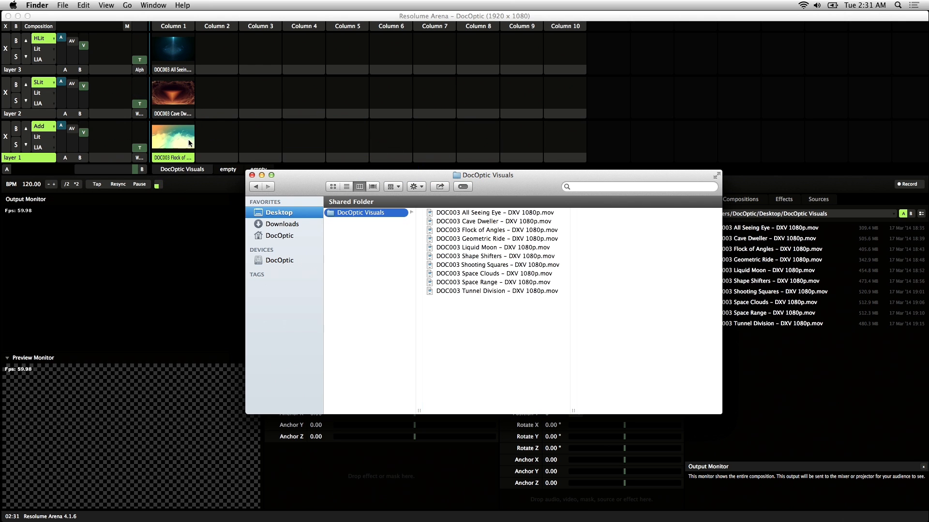
{"action": "left_click_drag", "start_coordinate": [482, 221], "coordinate": [225, 90]}
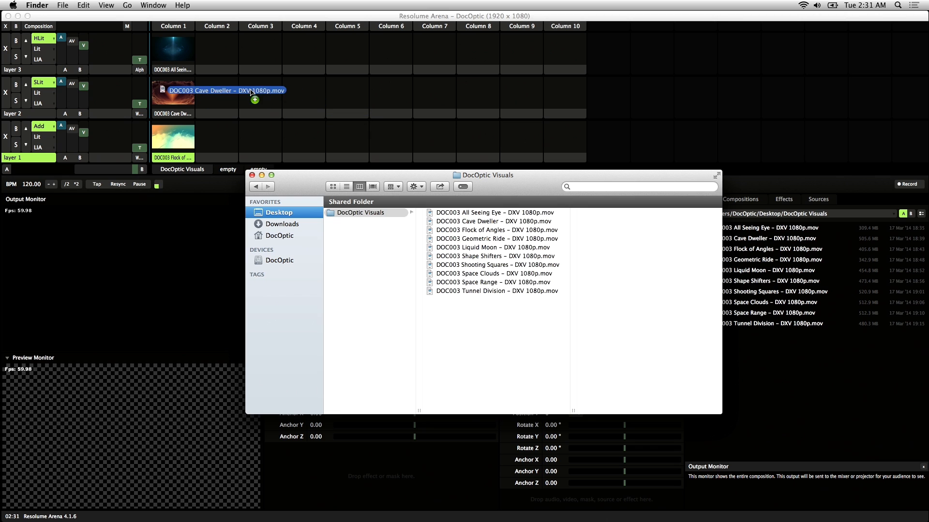
{"action": "left_click_drag", "start_coordinate": [227, 90], "coordinate": [217, 92]}
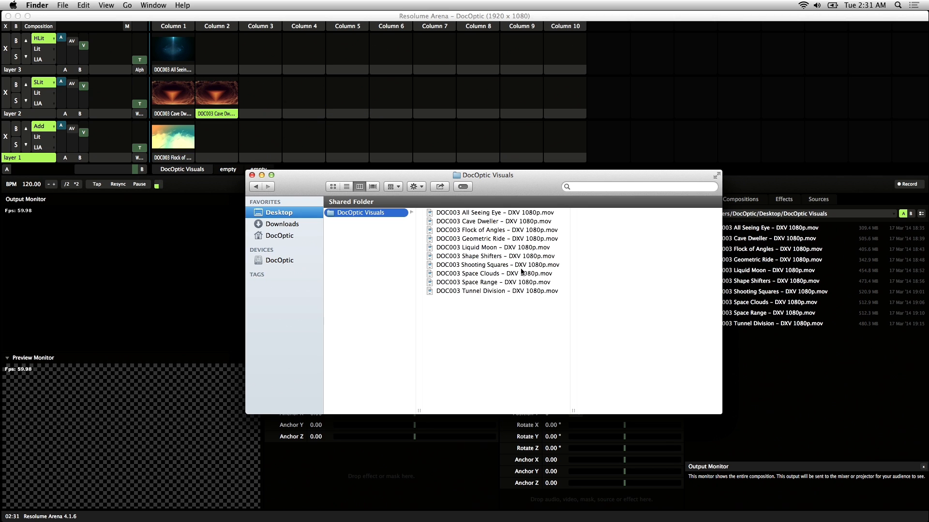
{"action": "left_click", "coordinate": [496, 291]}
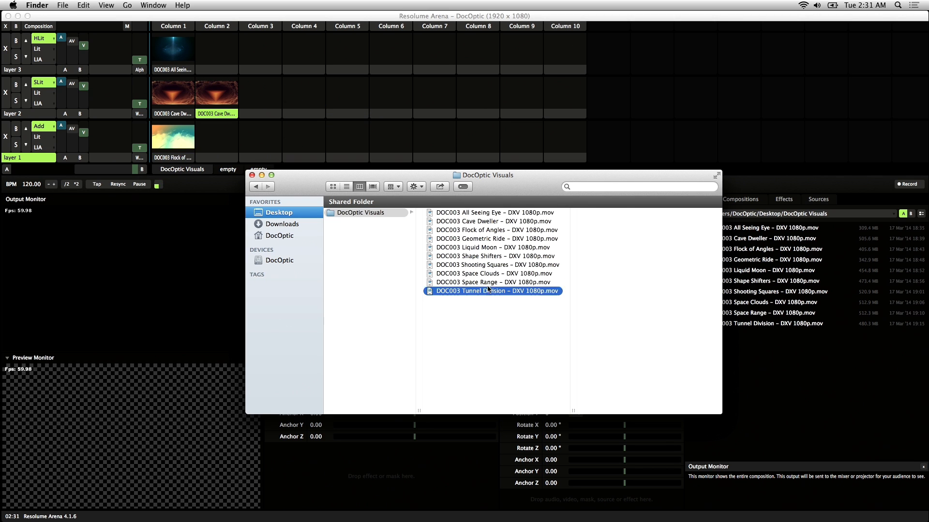
{"action": "left_click_drag", "start_coordinate": [495, 272], "coordinate": [237, 139]}
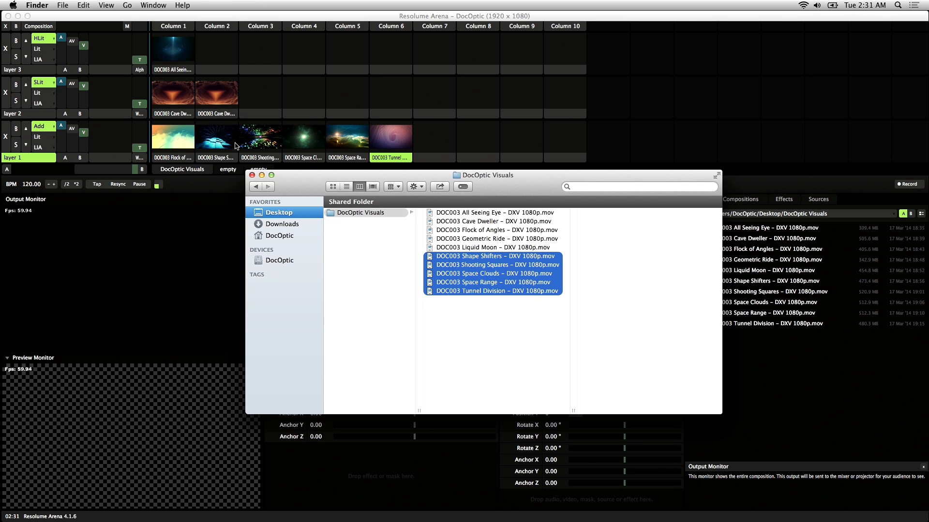
{"action": "mouse_move", "coordinate": [410, 146]}
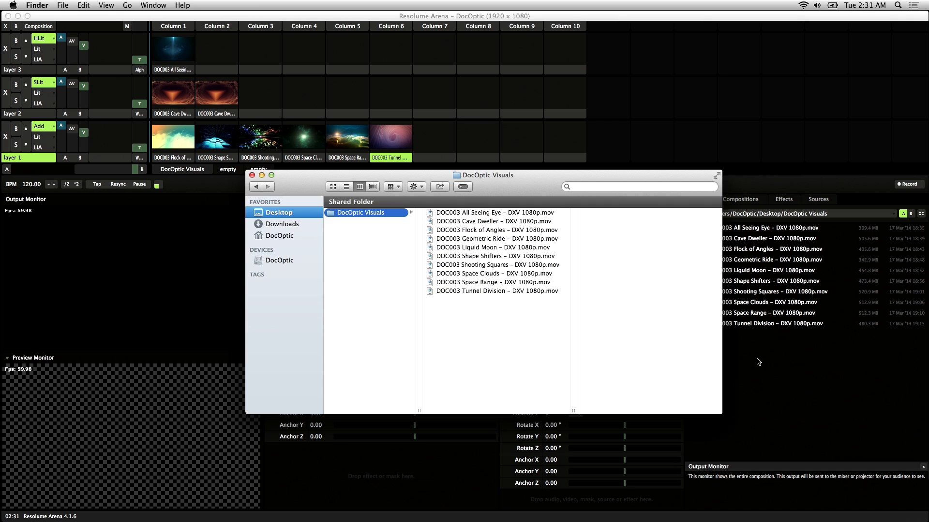
Remove all loaded clips with Deck > Clear.
{"action": "left_click", "coordinate": [114, 5]}
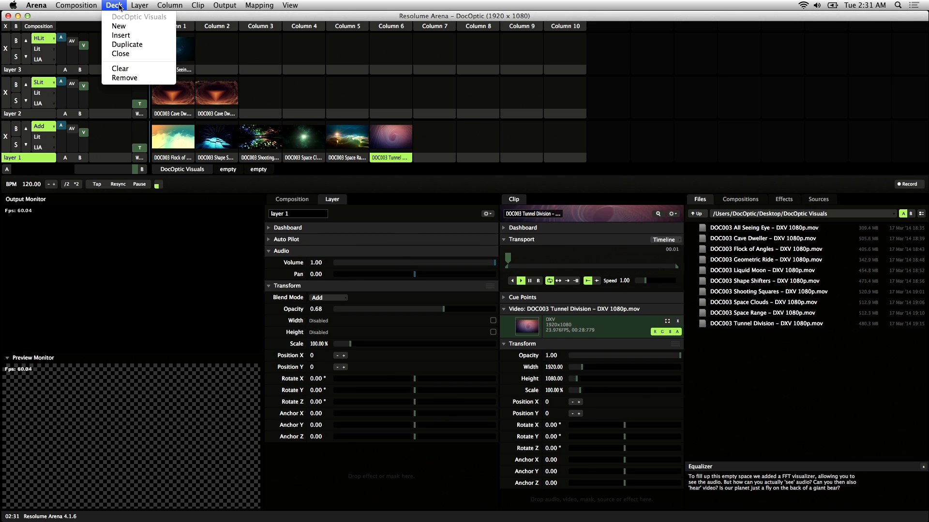
{"action": "mouse_move", "coordinate": [120, 69]}
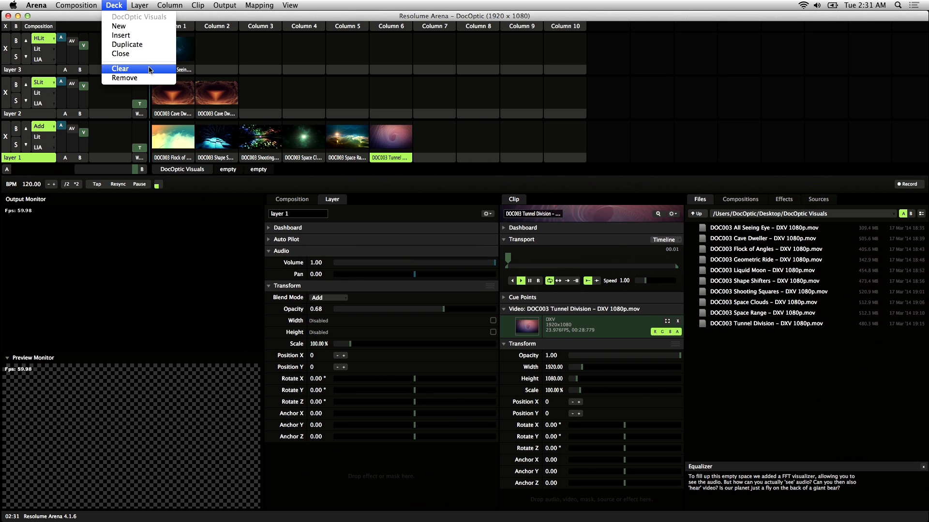
{"action": "left_click", "coordinate": [119, 69]}
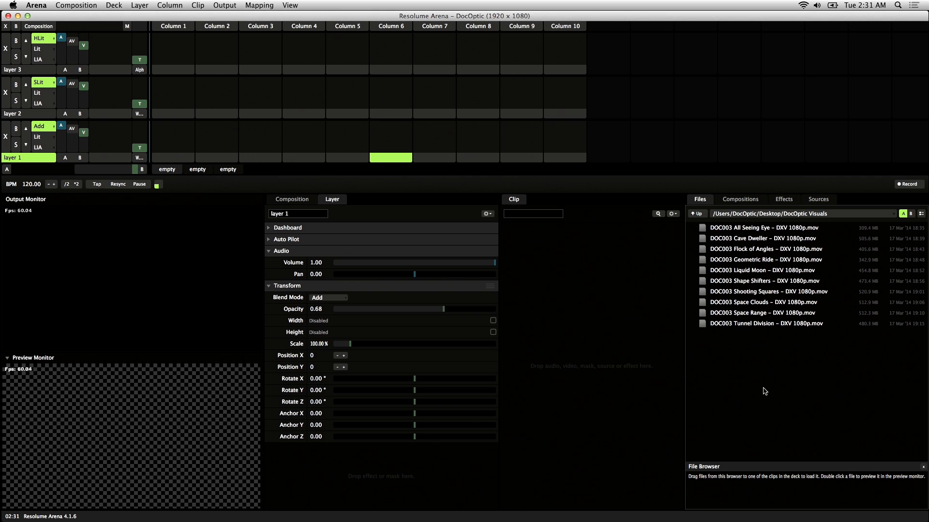
{"action": "mouse_move", "coordinate": [778, 374]}
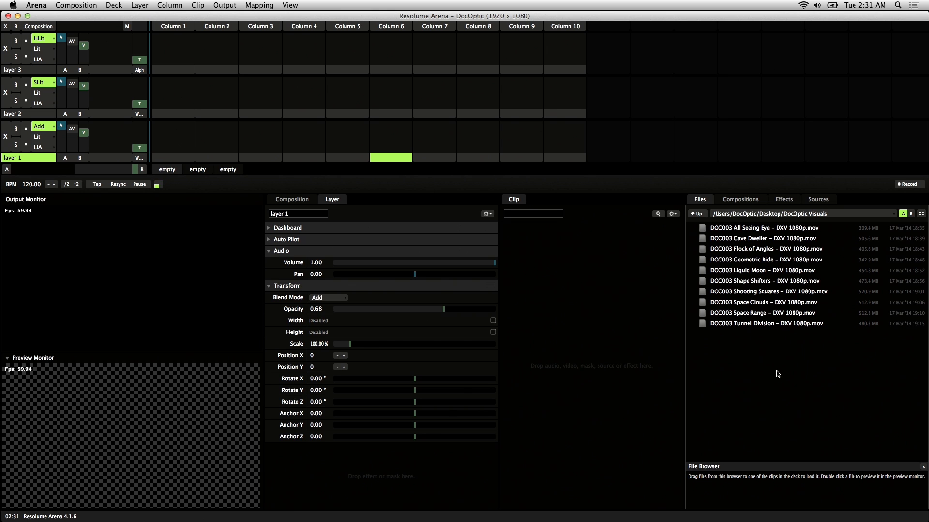
{"action": "mouse_move", "coordinate": [730, 340]}
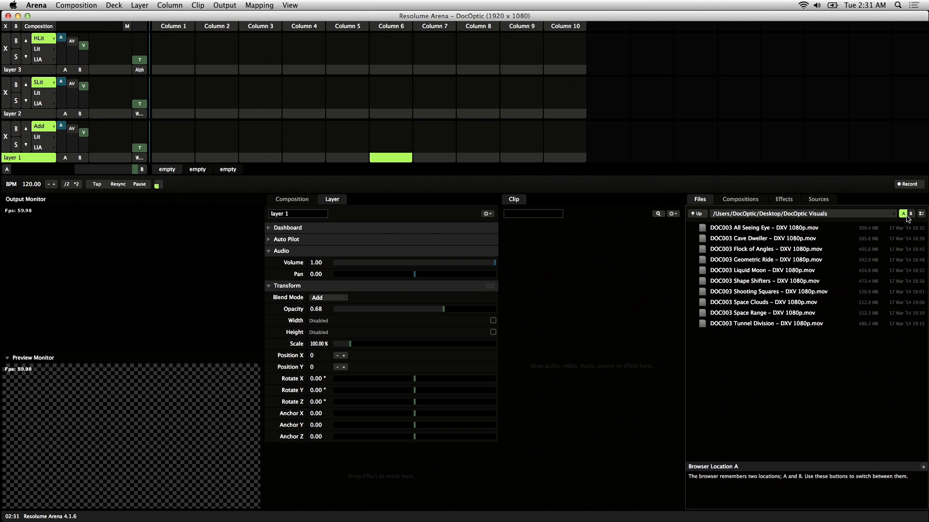
Set the file browser to location A with thumbnail previews, and preview DOC003 Liquid Moon.
{"action": "left_click", "coordinate": [910, 214]}
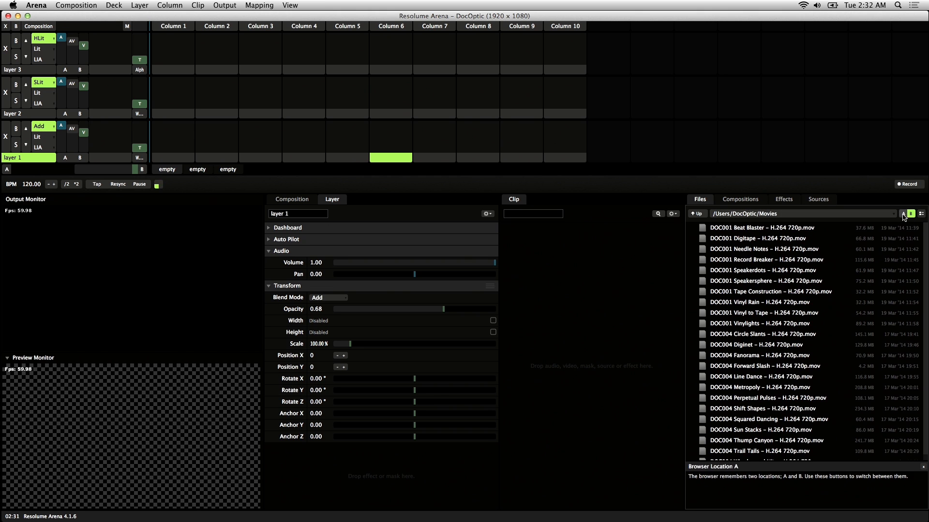
{"action": "left_click", "coordinate": [902, 214]}
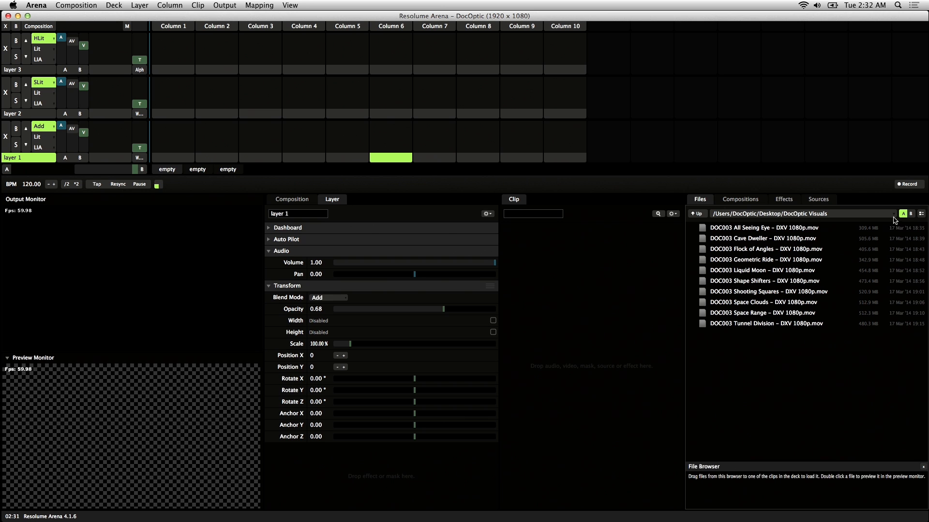
{"action": "left_click", "coordinate": [911, 214]}
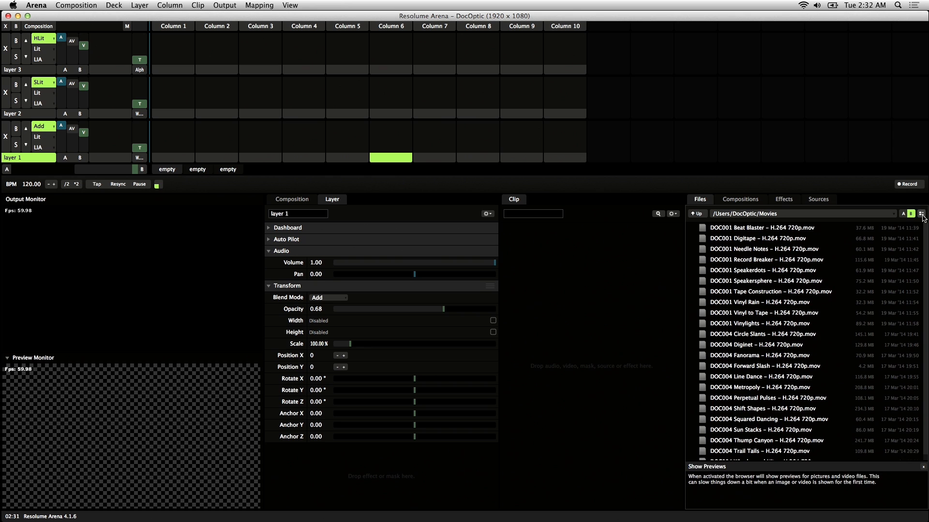
{"action": "left_click", "coordinate": [921, 213]}
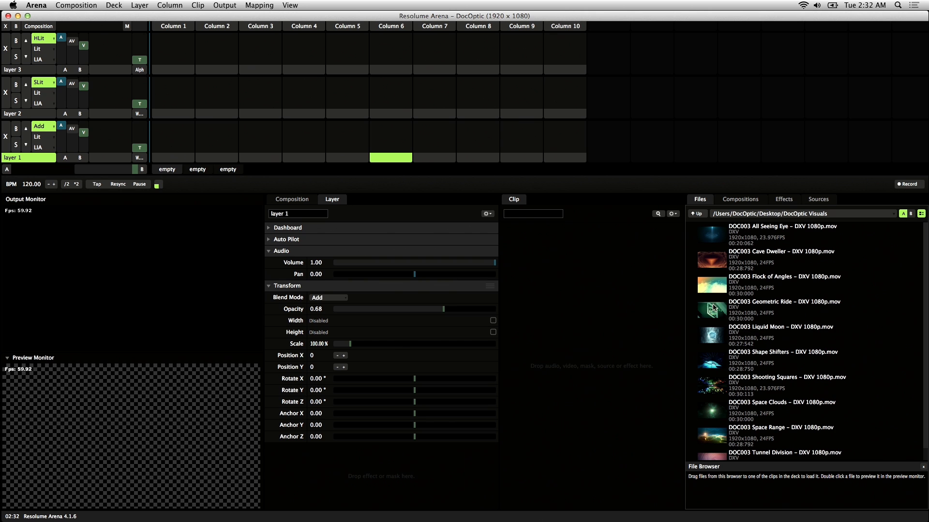
{"action": "double_click", "coordinate": [781, 276]}
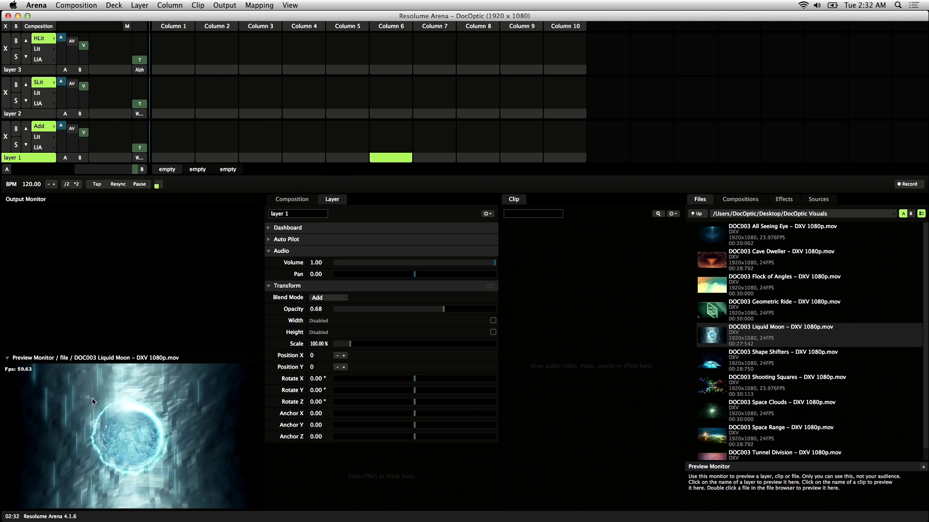
{"action": "left_click", "coordinate": [787, 377]}
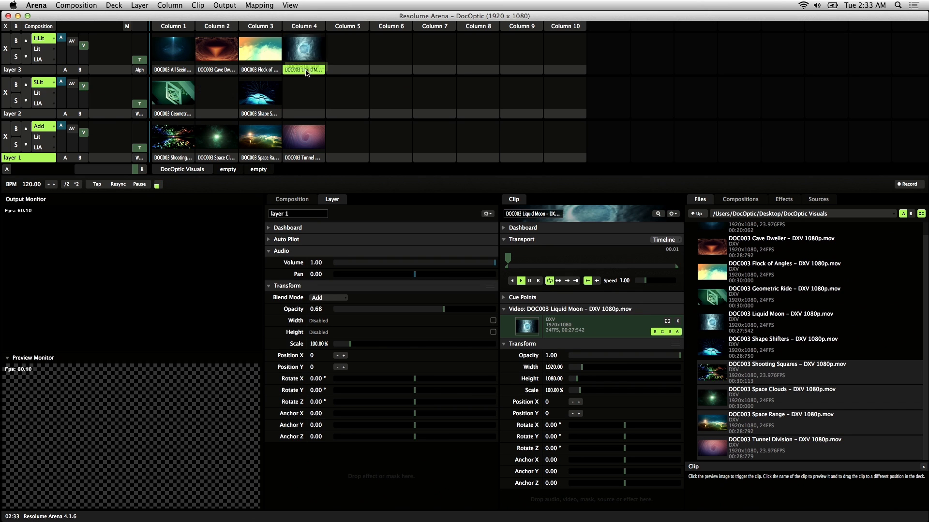
Move Shape Shifters and Tunnel Division to layer 2 columns 2–3, and Liquid Moon to layer 1 column 4.
{"action": "left_click", "coordinate": [216, 97]}
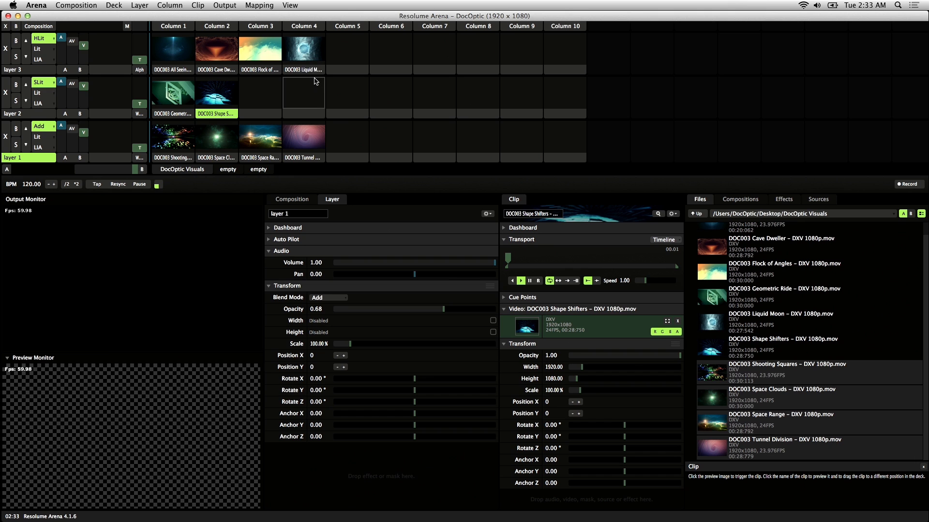
{"action": "left_click", "coordinate": [259, 97]}
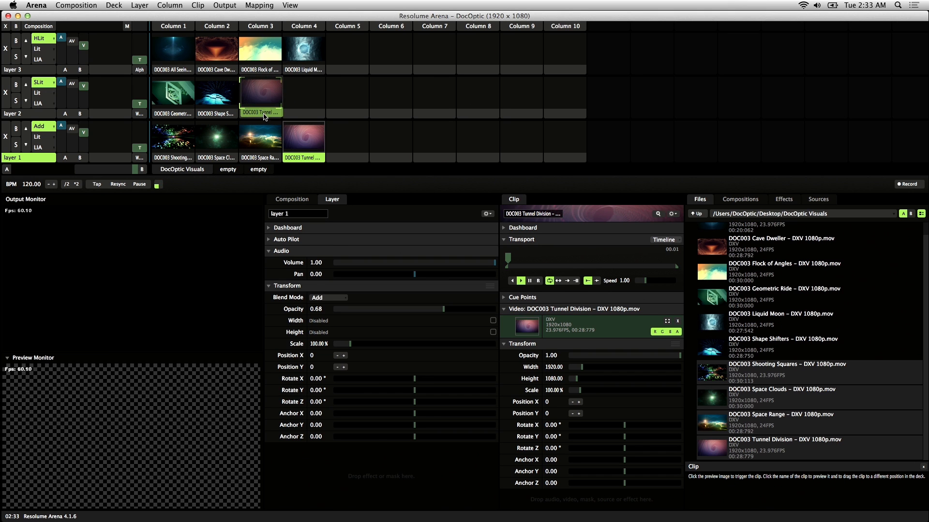
{"action": "left_click", "coordinate": [304, 137]}
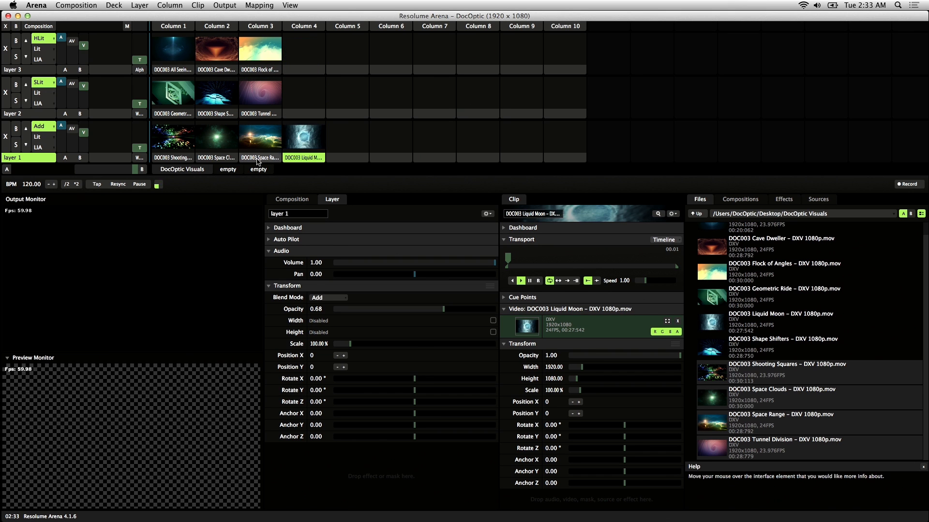
{"action": "left_click", "coordinate": [260, 48]}
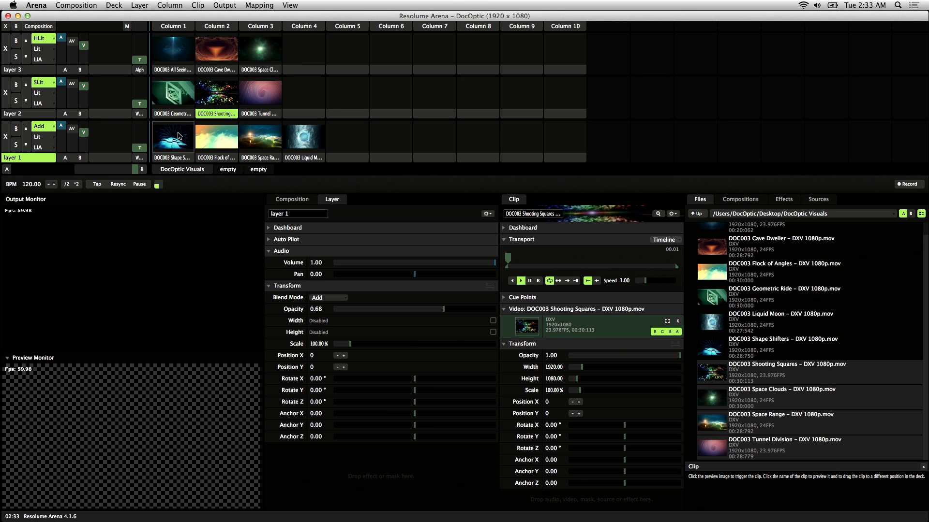
{"action": "mouse_move", "coordinate": [266, 133]}
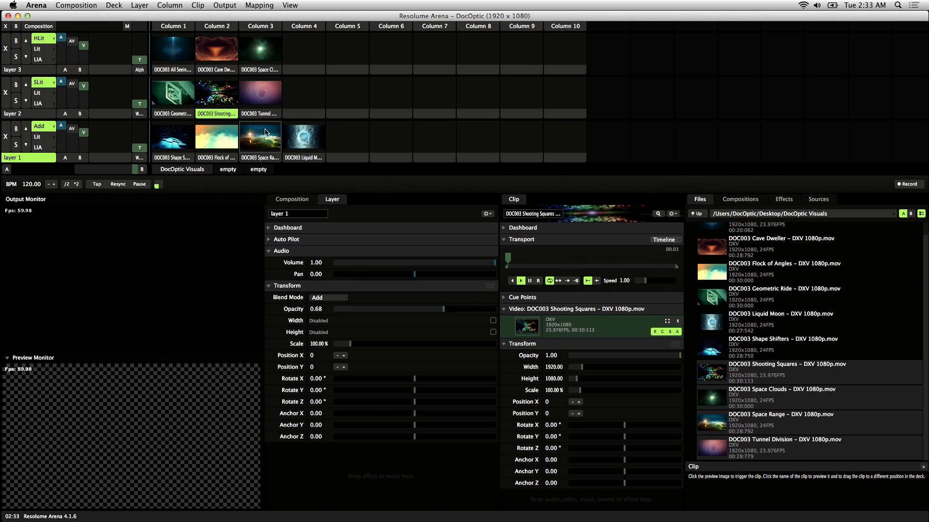
Adjust layer transition and opacity controls, then trigger Shape Shifters on layer 1.
{"action": "left_click", "coordinate": [111, 47]}
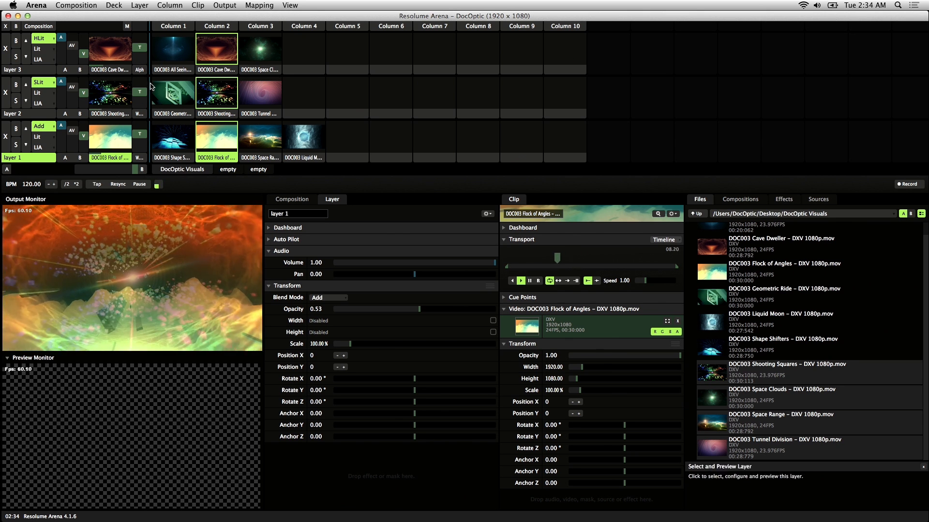
{"action": "left_click", "coordinate": [140, 93]}
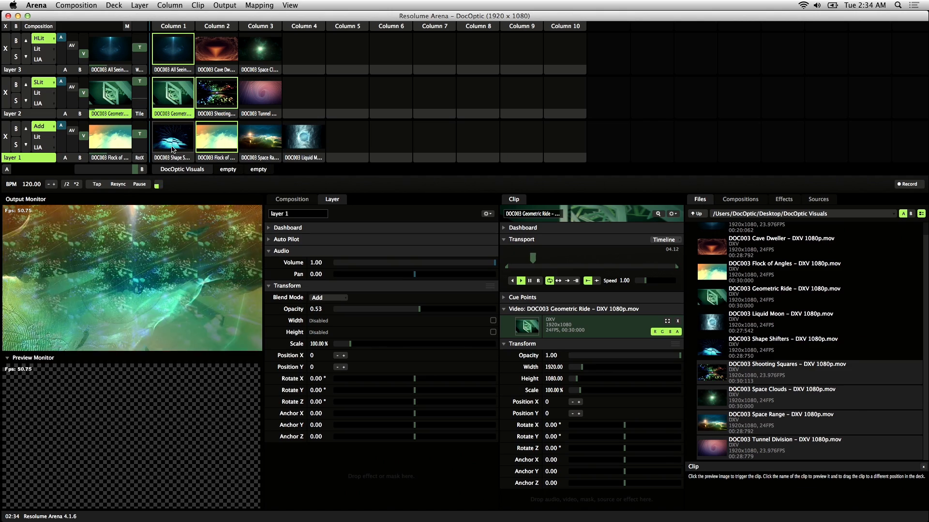
{"action": "left_click", "coordinate": [260, 140]}
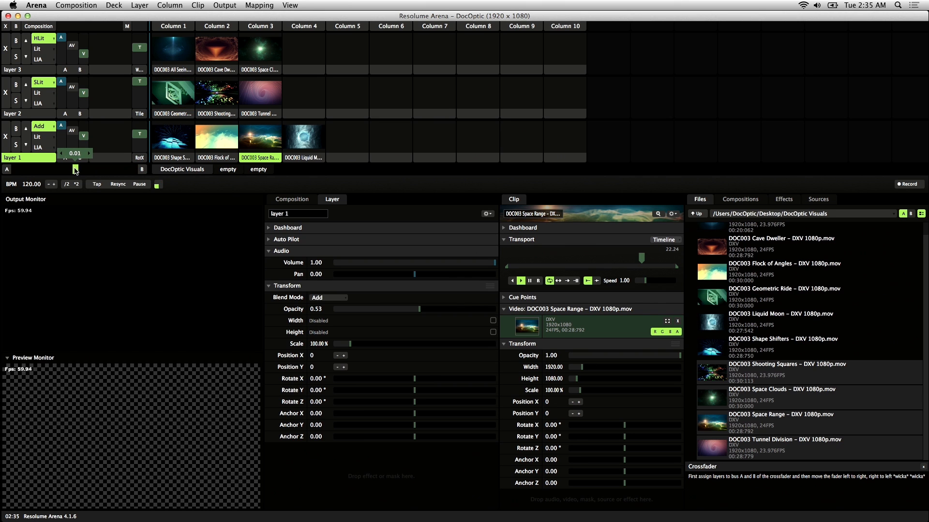
Nudge the crossfader, then trigger a layer 3 clip and Liquid Moon on layer 1.
{"action": "left_click_drag", "start_coordinate": [65, 170], "coordinate": [77, 170]}
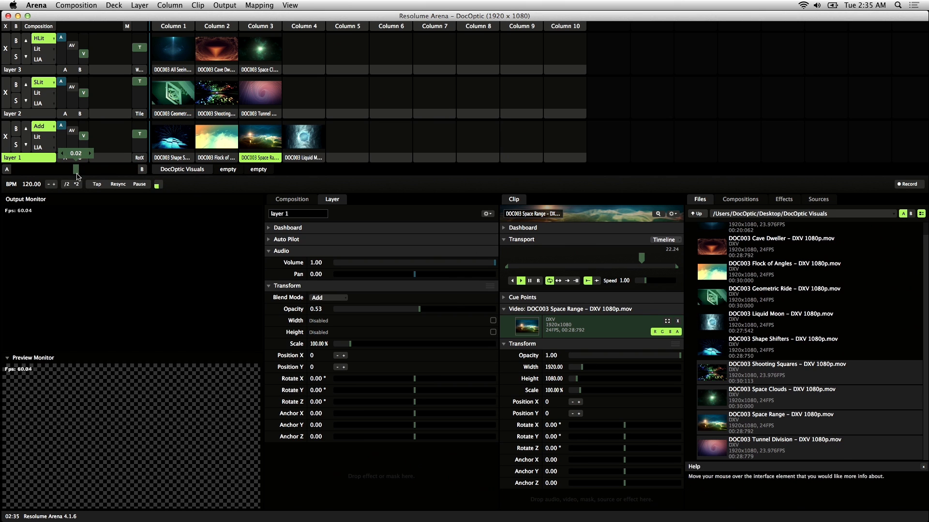
{"action": "mouse_move", "coordinate": [64, 69]}
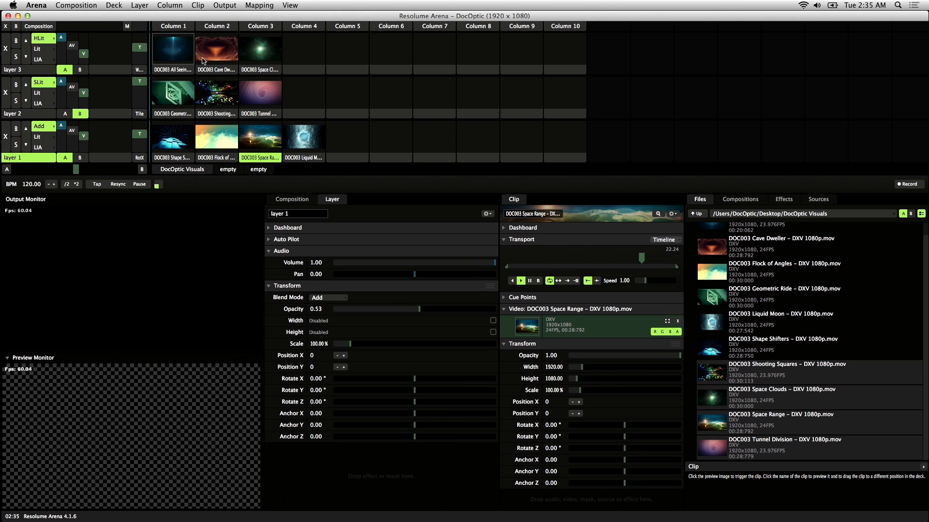
{"action": "left_click", "coordinate": [261, 52]}
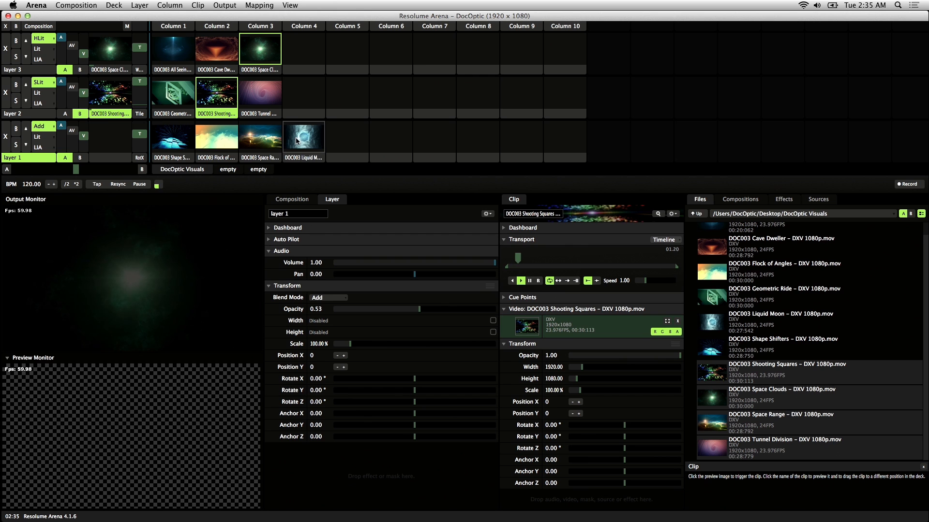
{"action": "left_click", "coordinate": [304, 138]}
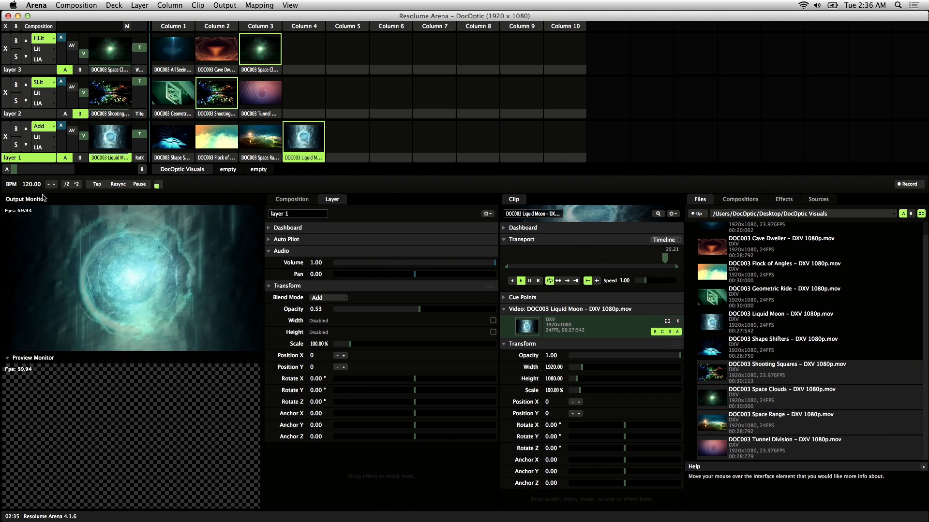
{"action": "mouse_move", "coordinate": [65, 157]}
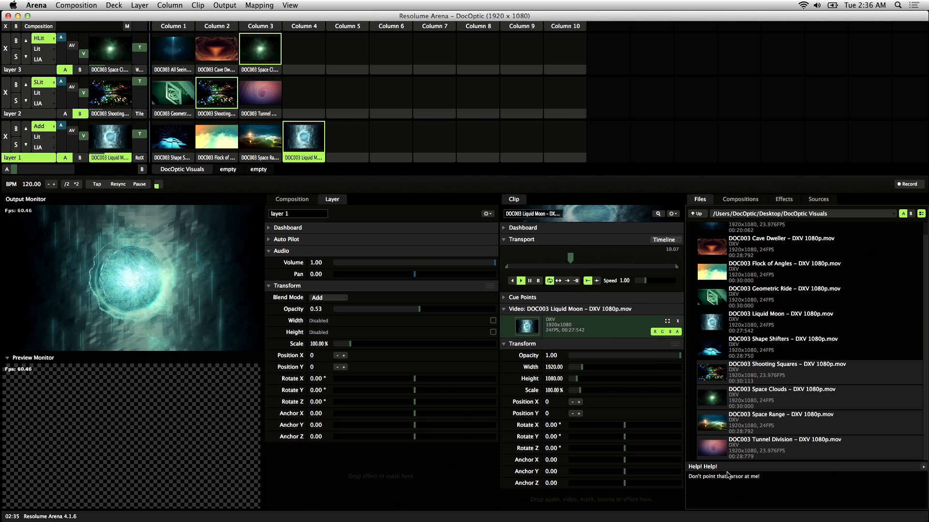
{"action": "left_click", "coordinate": [290, 5]}
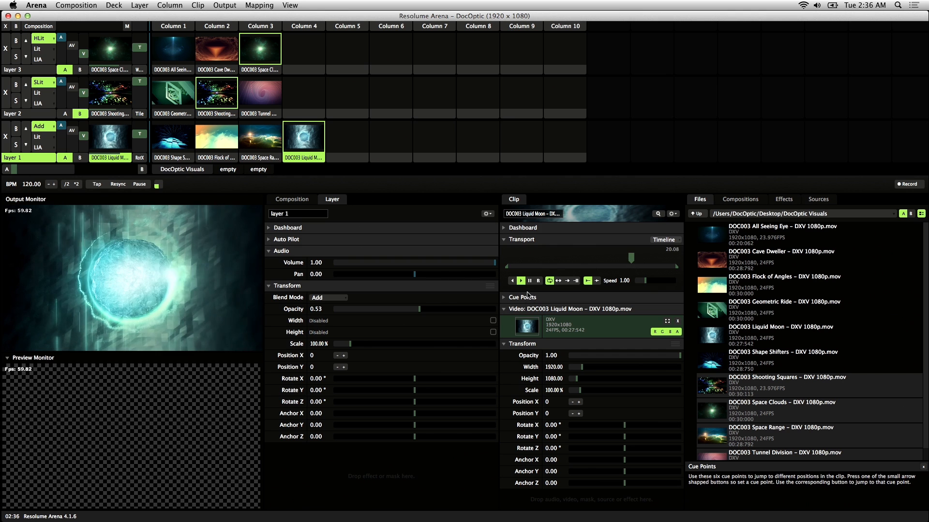
{"action": "left_click", "coordinate": [739, 199]}
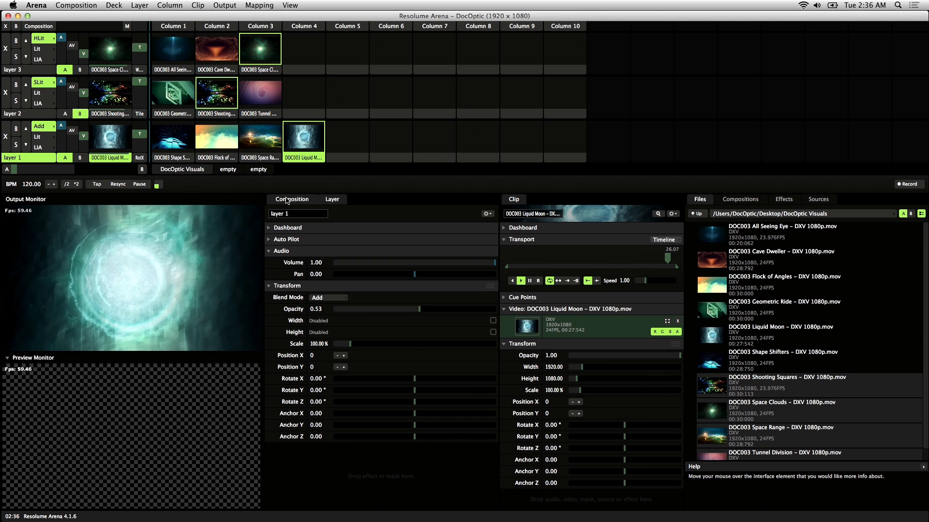
{"action": "left_click", "coordinate": [332, 199]}
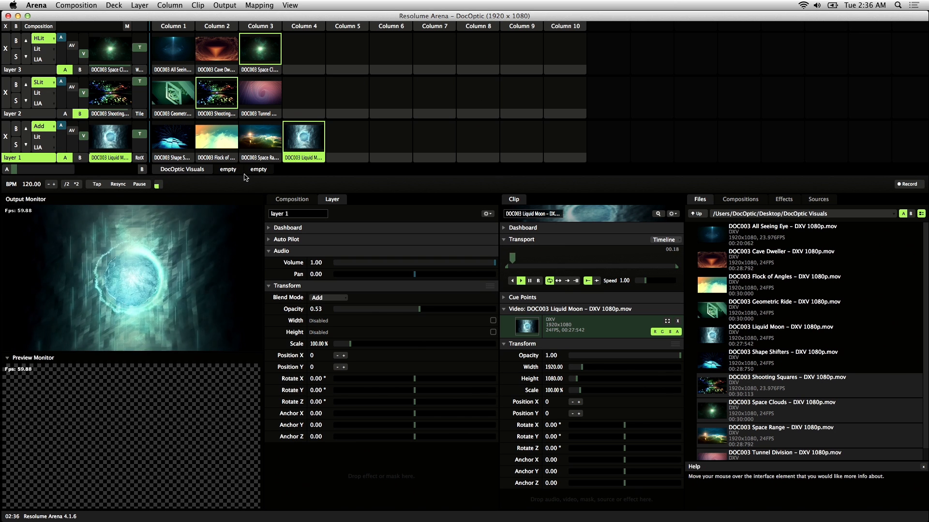